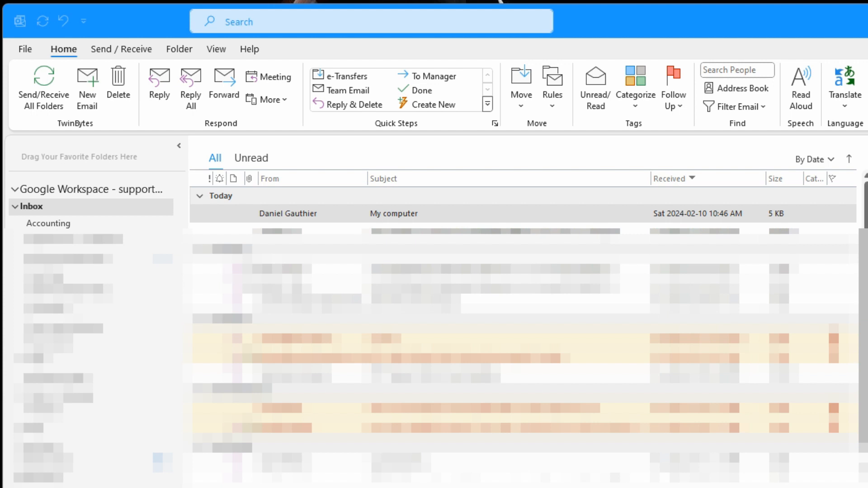
Open the 'My computer' email from the inbox.
double_click(393, 214)
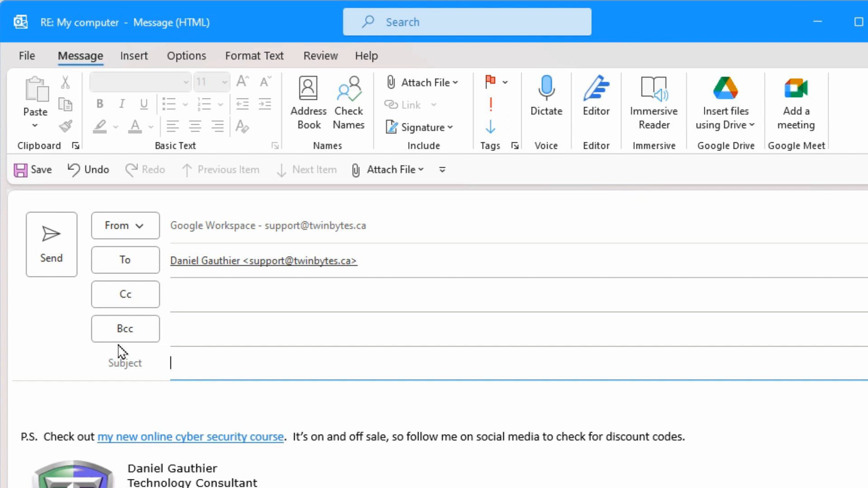
Enter 'Adobe' as the reply subject and move down to the quoted original header.
text(Adboe)
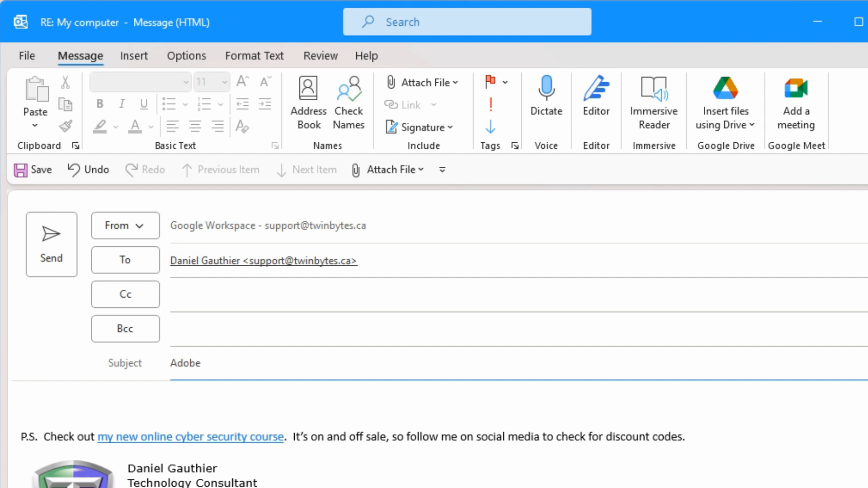
click(222, 363)
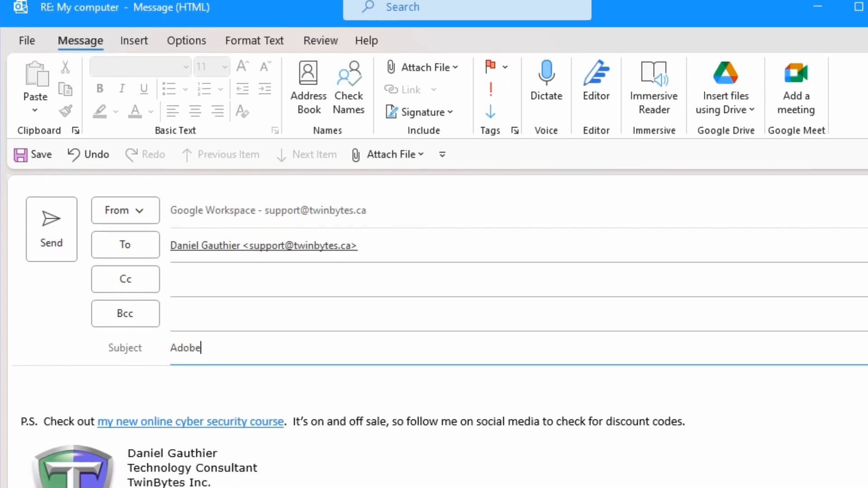
scroll(down, 3)
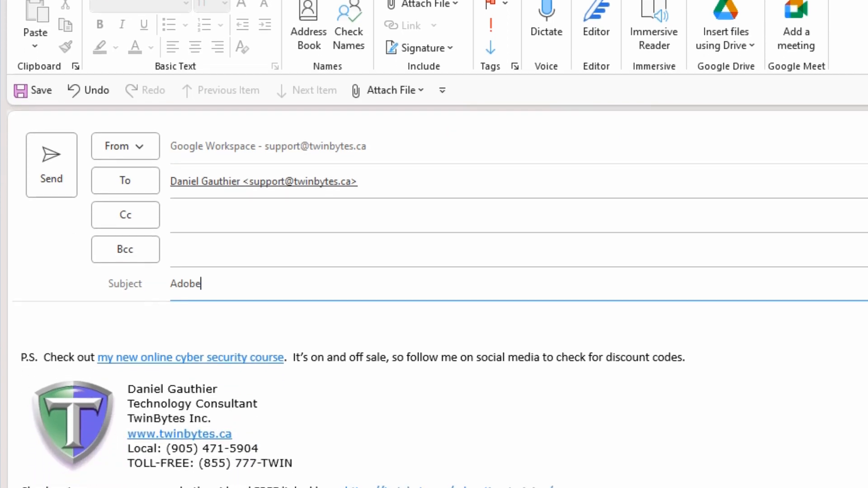
scroll(down, 3)
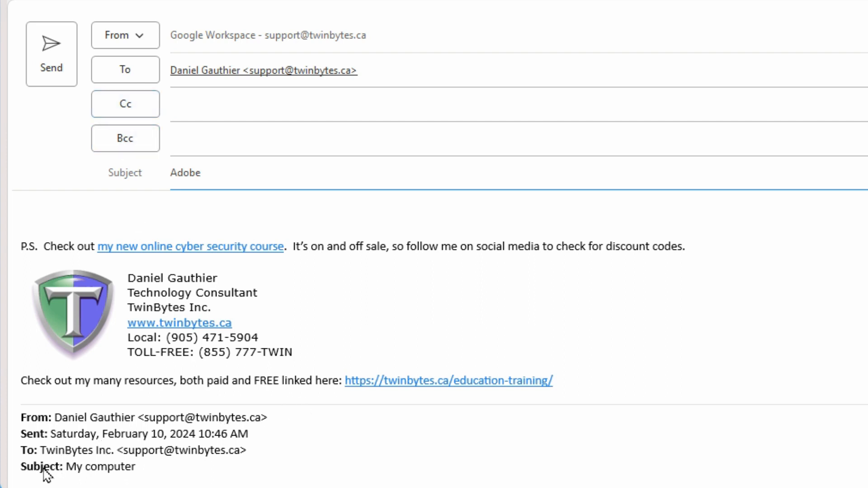
mouse_move(107, 479)
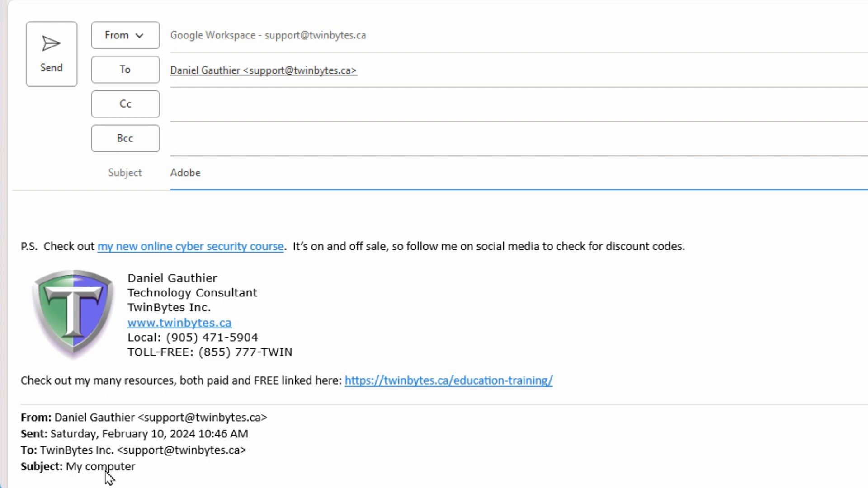
mouse_move(94, 479)
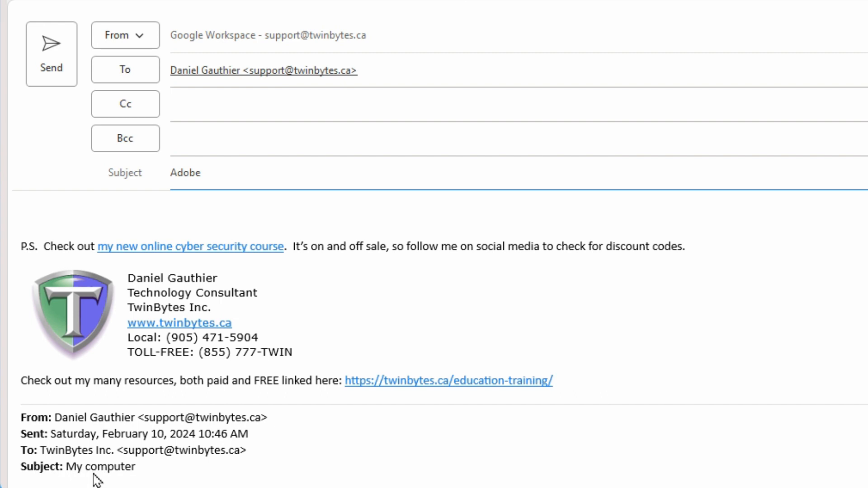
mouse_move(139, 479)
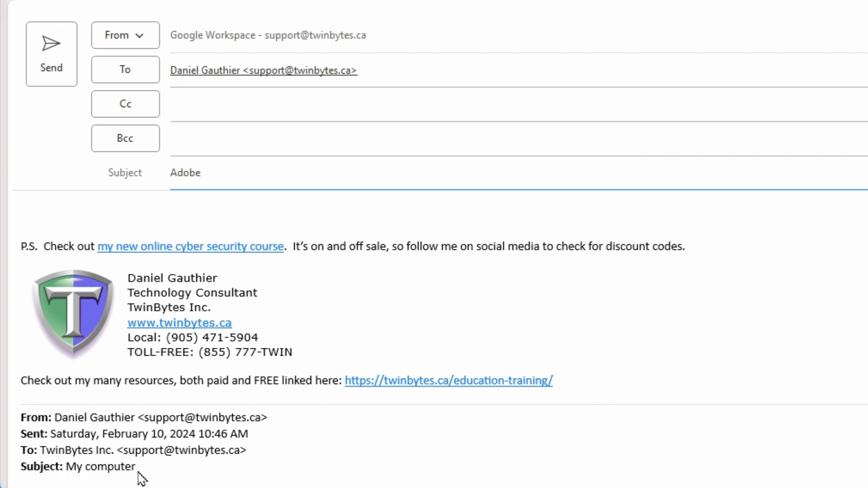
Replace the quoted 'Subject: My computer' text with 'Adobe', then open the original email in its own window.
double_click(110, 466)
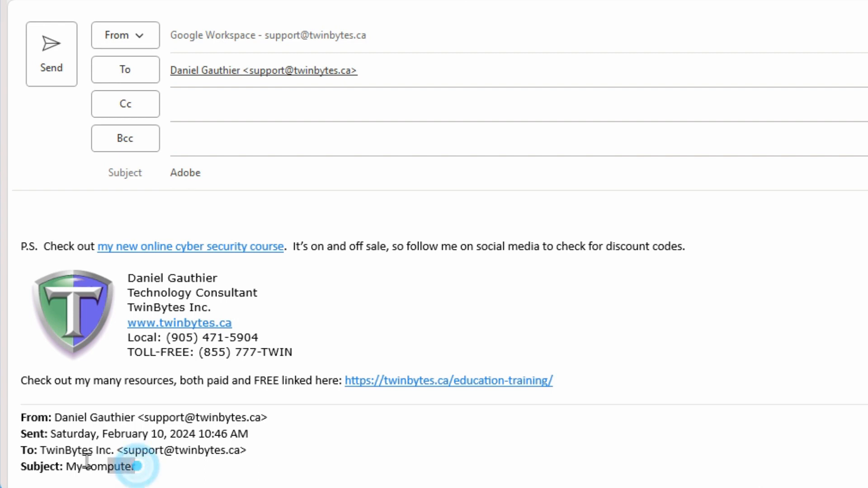
double_click(99, 466)
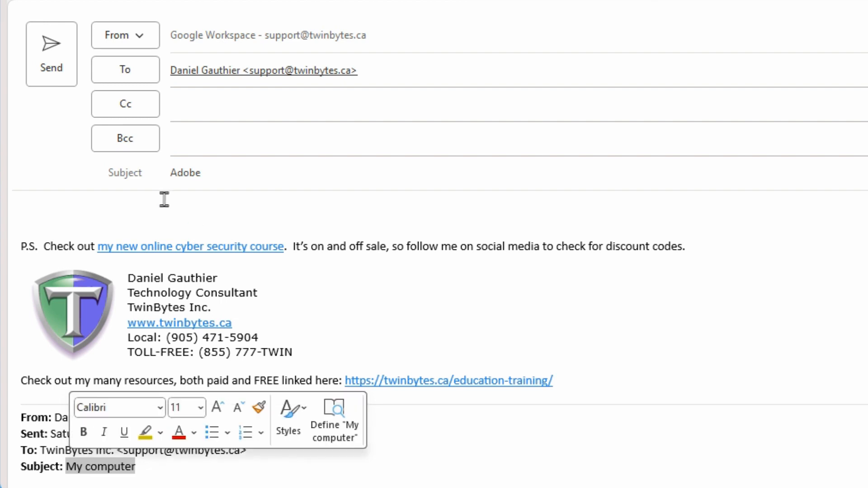
mouse_move(252, 203)
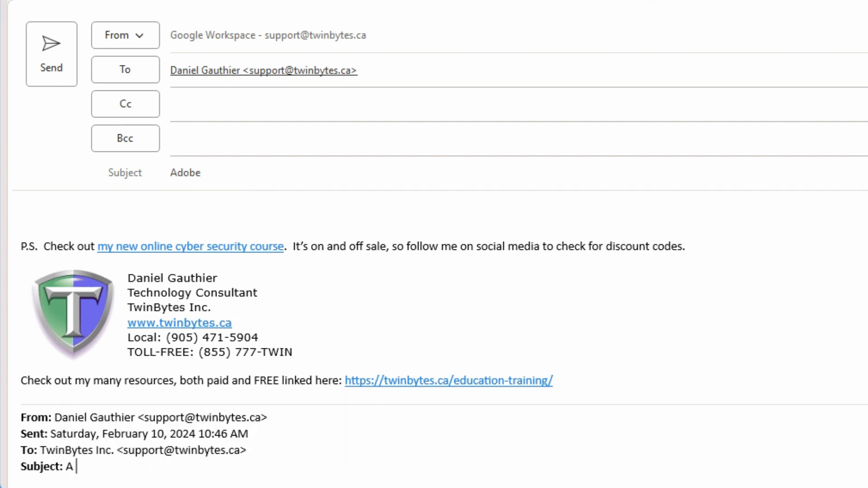
key(Backspace)
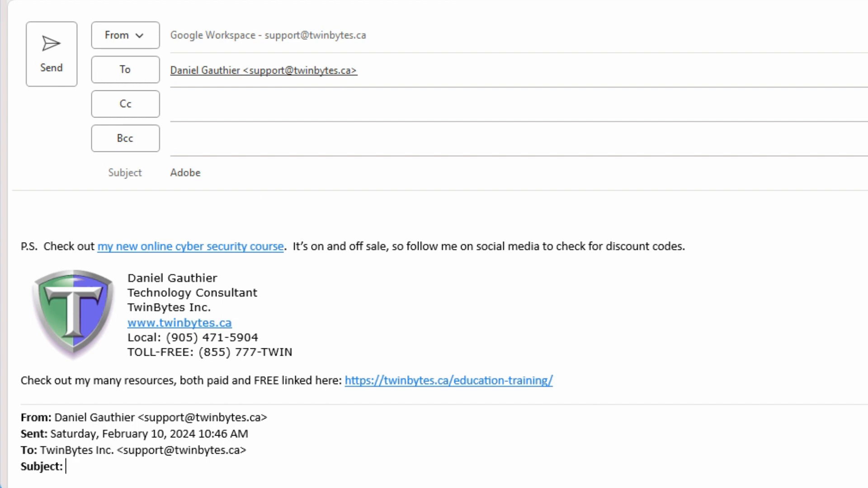
text(Adobe)
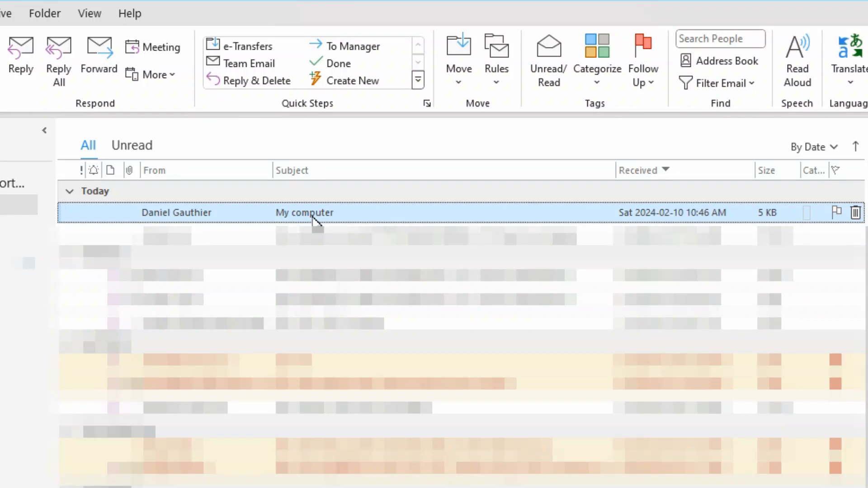
double_click(304, 212)
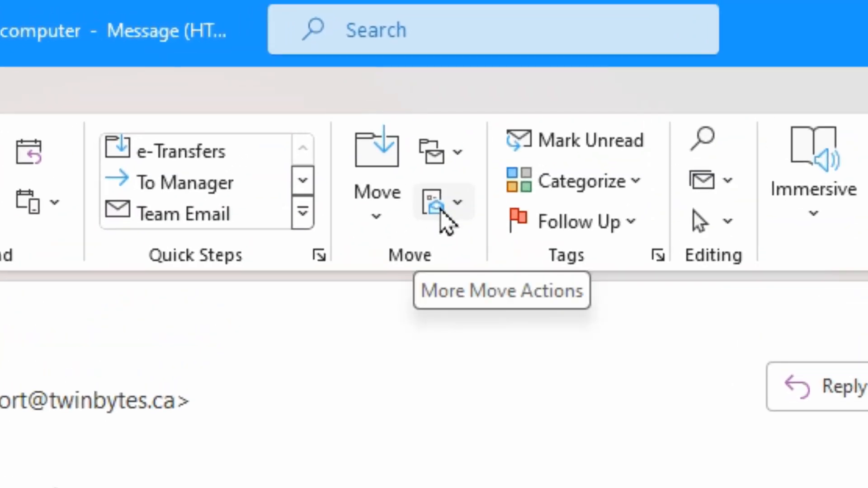
Show the message's More Move Actions list containing Edit Message.
click(440, 200)
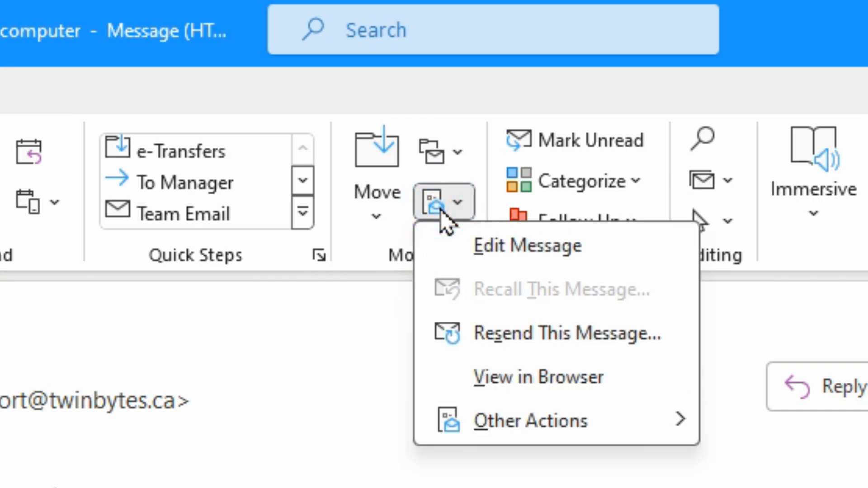
mouse_move(496, 255)
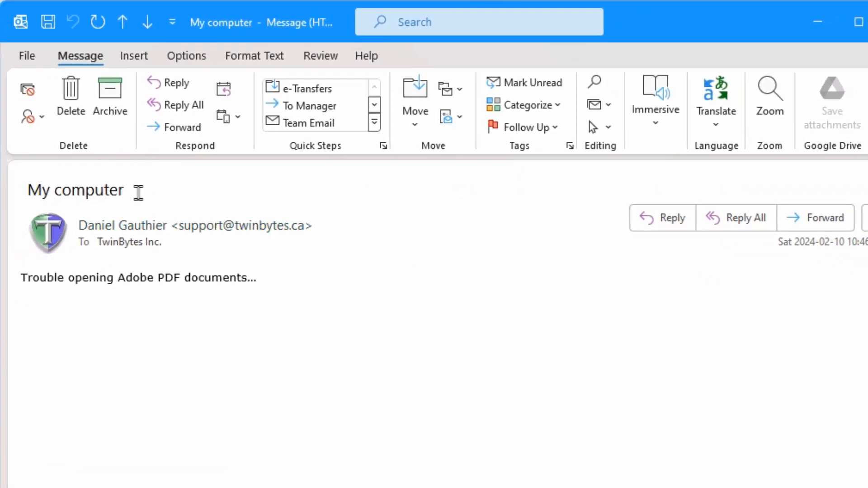
Select the original email's subject to rename it 'Adobe' and go to the File backstage.
double_click(75, 190)
text(Adobe)
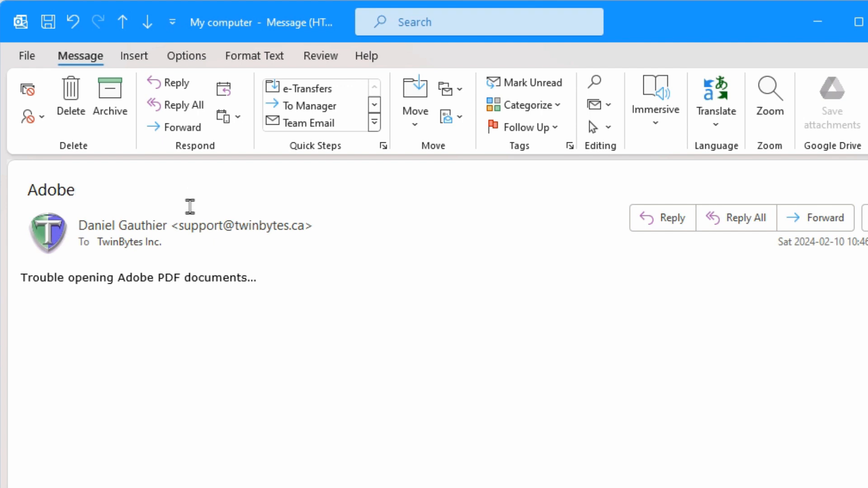
click(48, 20)
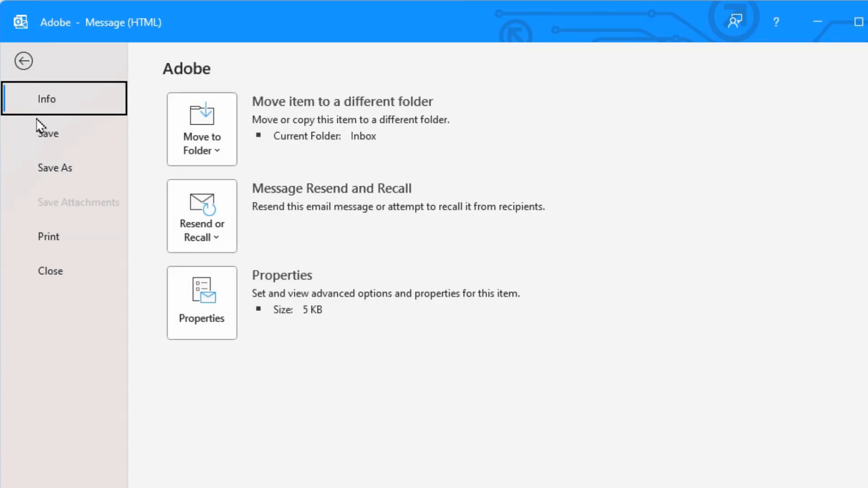
Save the renamed email and start a reply whose subject reads 'RE: Adobe'.
click(23, 60)
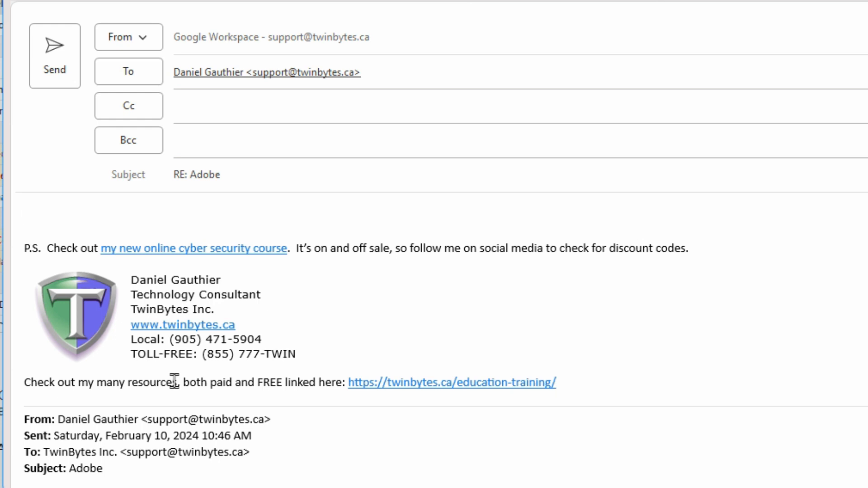
click(25, 216)
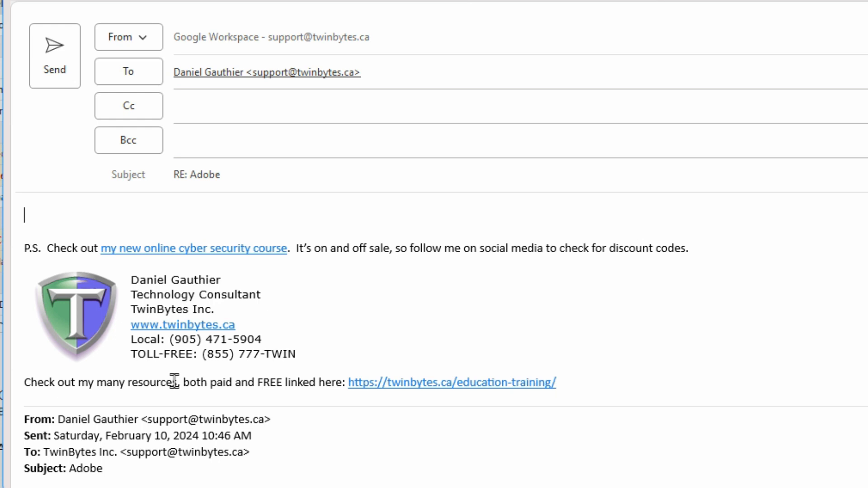